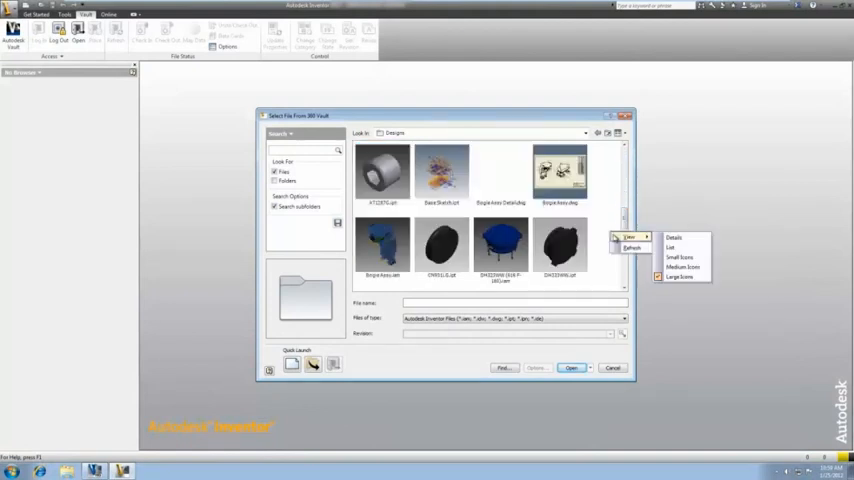
Step: Switch the Select File From Vault listing to Details view and review the column header grid options
{"action": "left_click", "coordinate": [672, 236]}
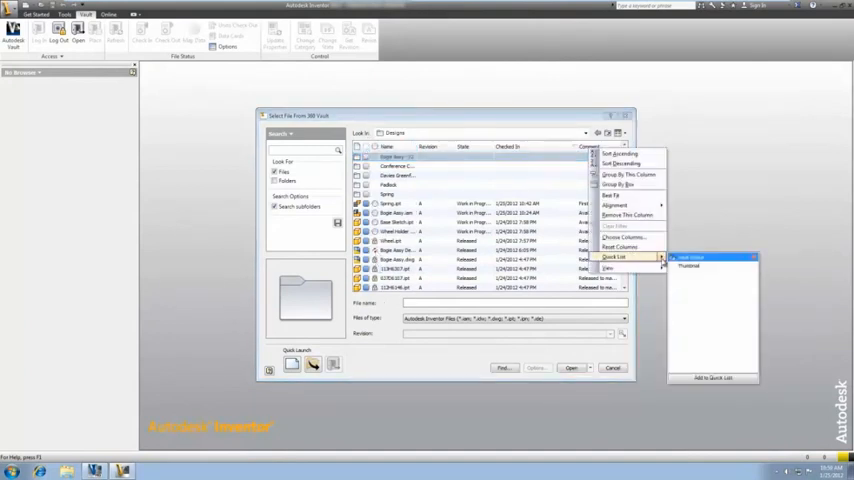
{"action": "left_click", "coordinate": [690, 268]}
{"action": "type", "text": "wheel"}
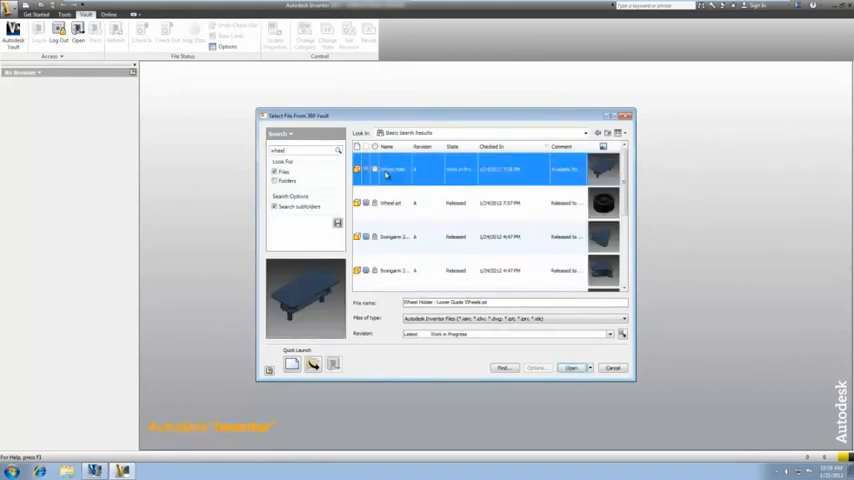
Step: Preview the 'wheel' Quick Search results, then return to My Vault and browse into a subfolder
{"action": "left_click", "coordinate": [390, 204]}
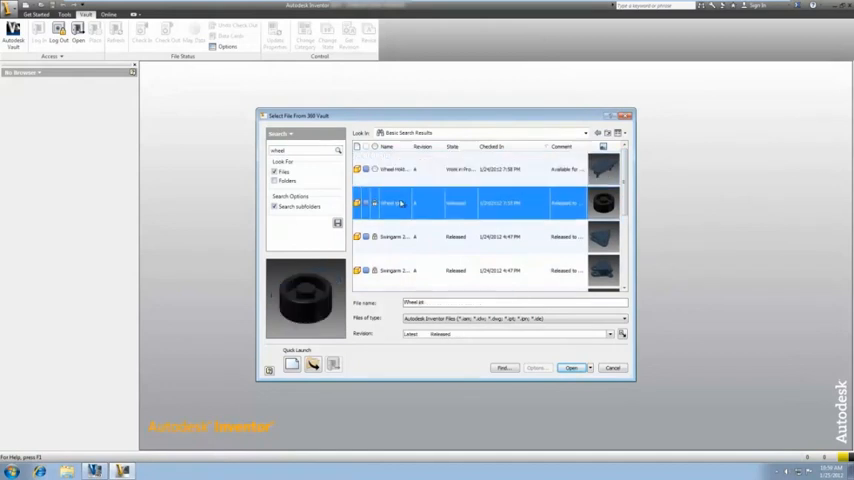
{"action": "left_click", "coordinate": [280, 132]}
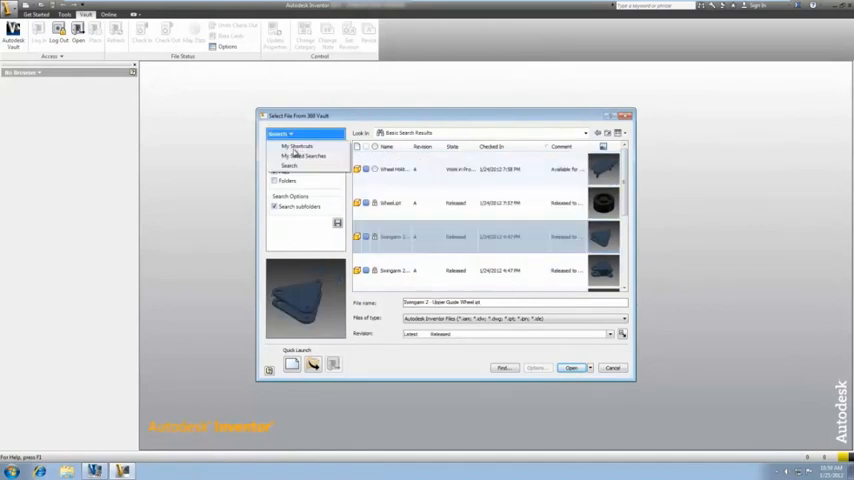
{"action": "left_click", "coordinate": [296, 146]}
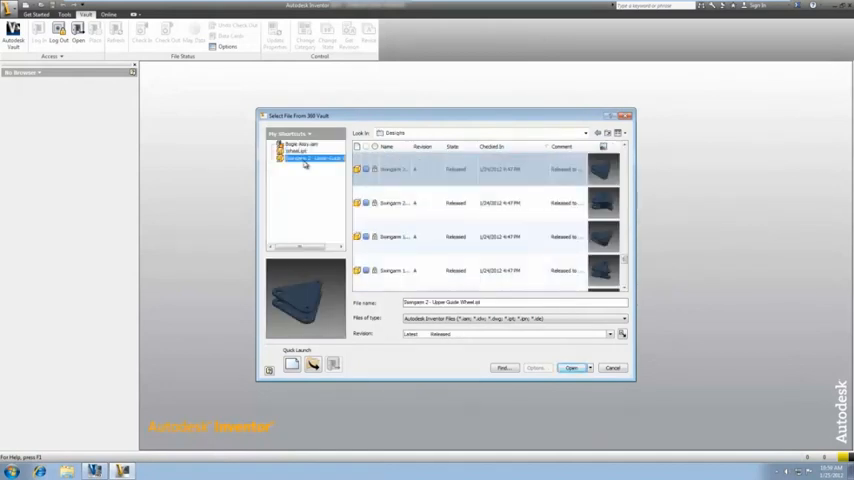
{"action": "left_click", "coordinate": [300, 146]}
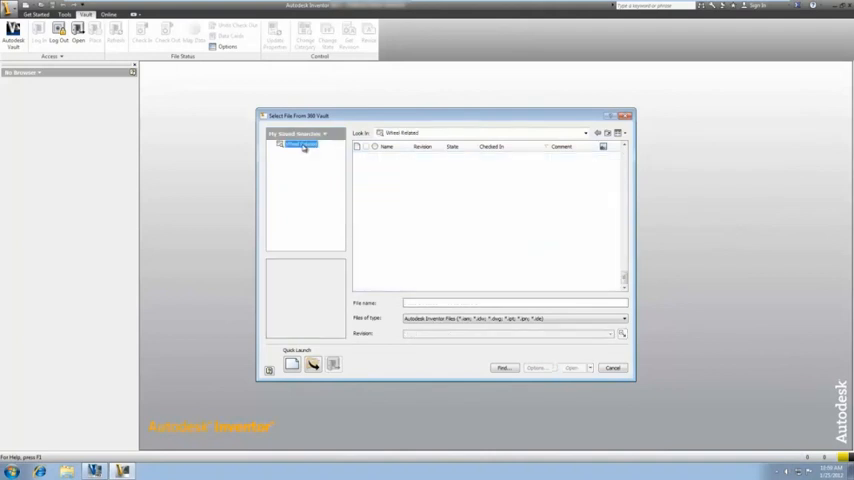
{"action": "left_click", "coordinate": [302, 152]}
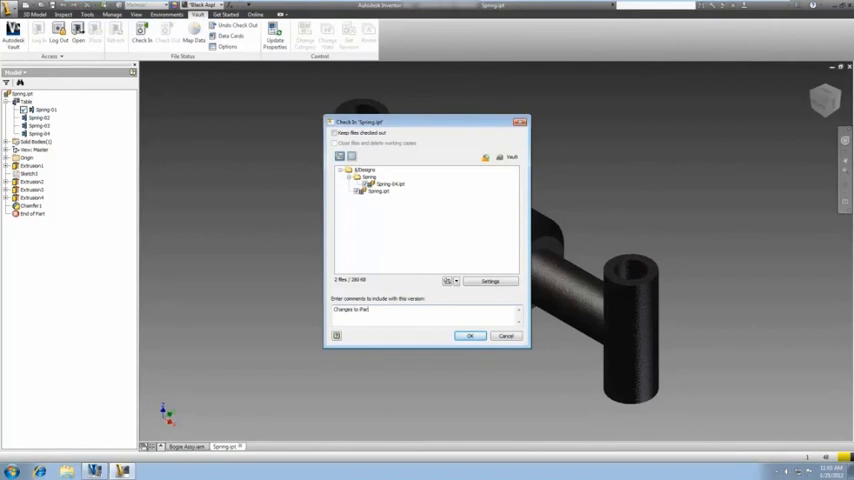
Step: Confirm the check-in of Spring.ipt with its comment so the iPart and member go to Vault
{"action": "left_click", "coordinate": [470, 336]}
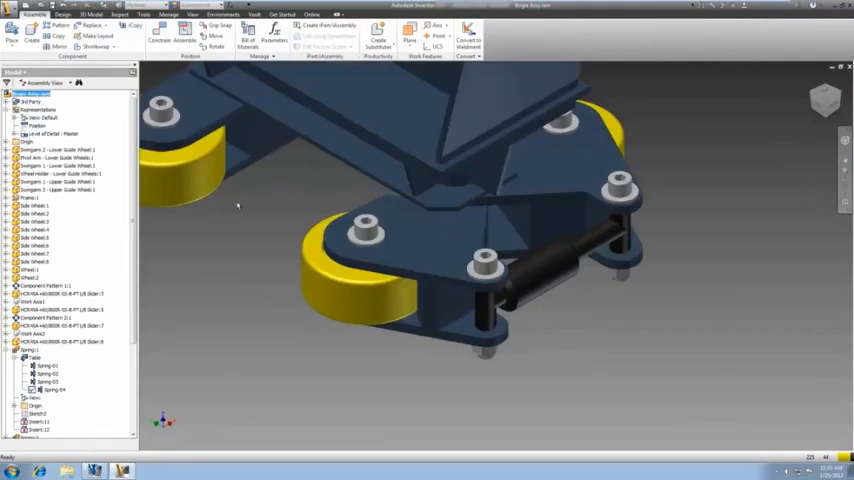
{"action": "mouse_move", "coordinate": [236, 204]}
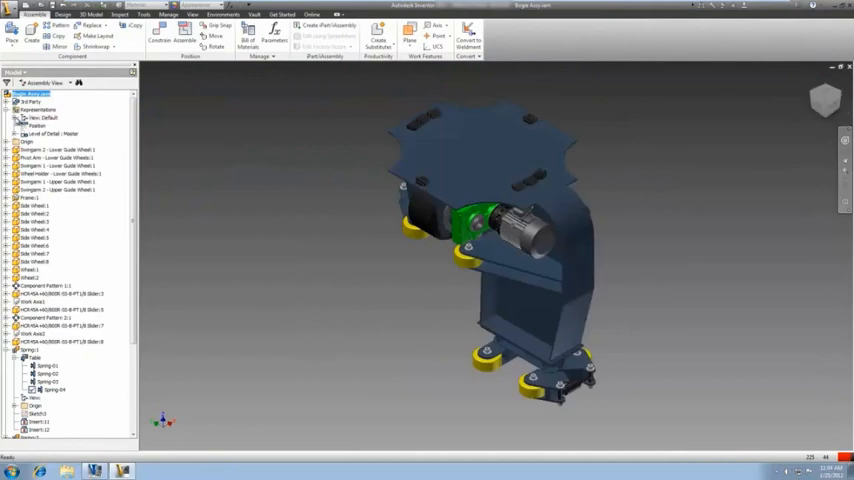
Step: Activate the Simplified level of detail representation on the bogie assembly
{"action": "left_click", "coordinate": [16, 132]}
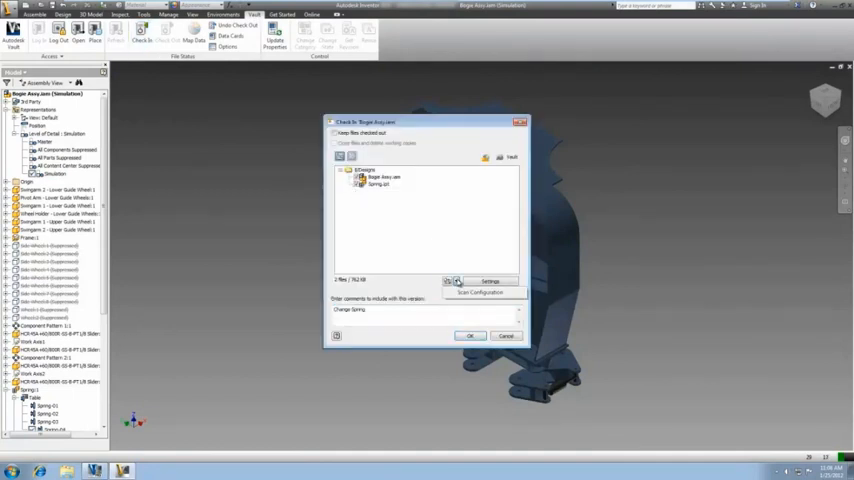
Step: Set check-in to Custom Locations including Project file location and Content center path, and apply
{"action": "left_click", "coordinate": [480, 292]}
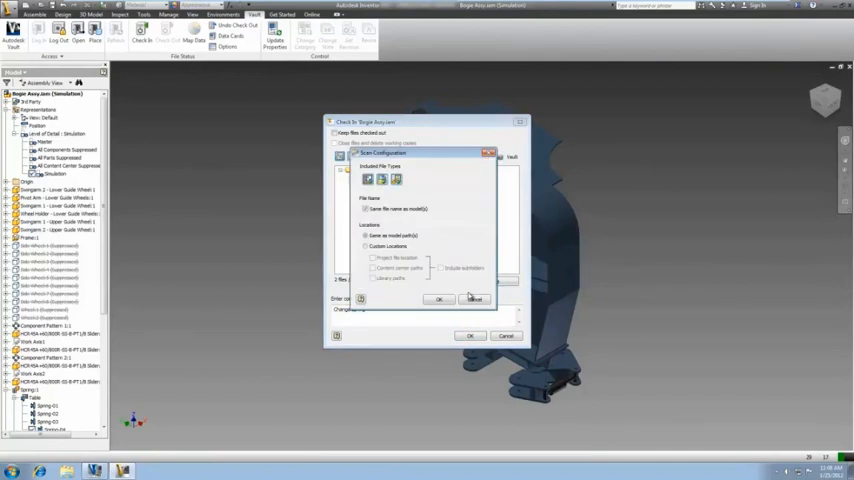
{"action": "left_click", "coordinate": [366, 246]}
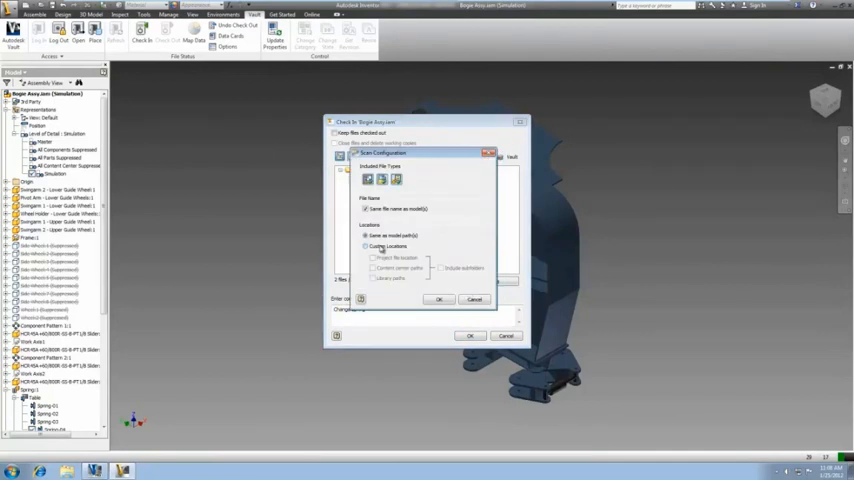
{"action": "left_click", "coordinate": [366, 246]}
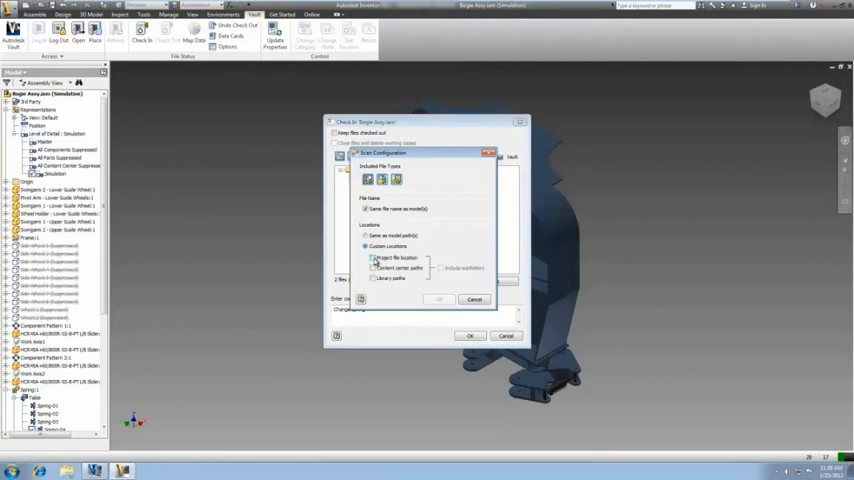
{"action": "left_click", "coordinate": [372, 258]}
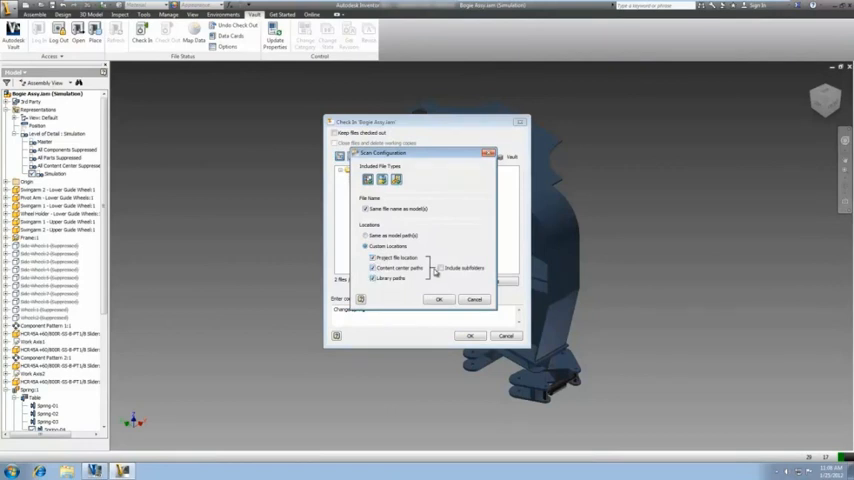
{"action": "mouse_move", "coordinate": [432, 264]}
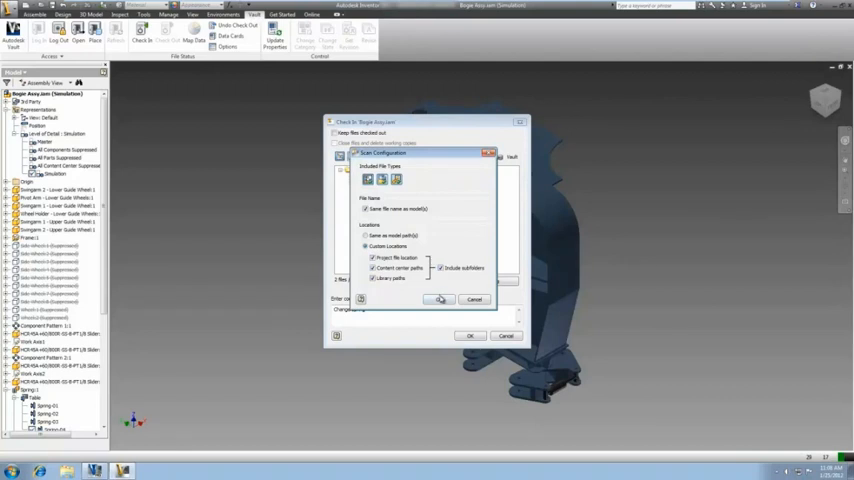
{"action": "left_click", "coordinate": [440, 300]}
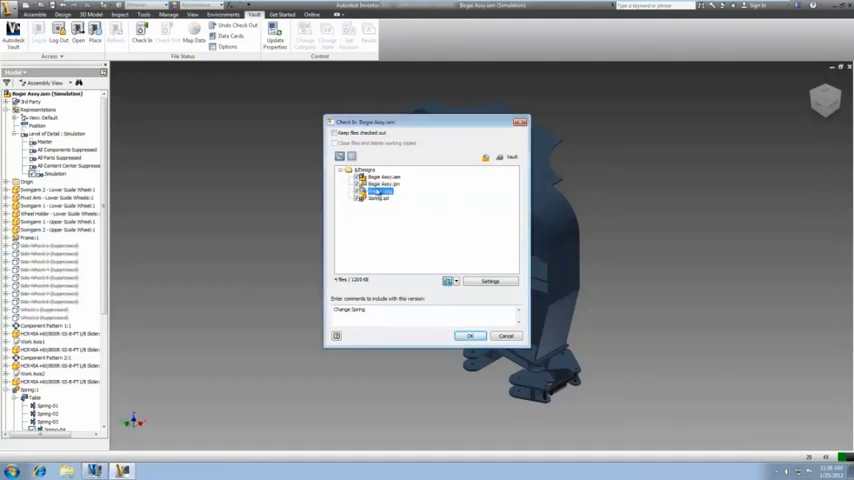
Step: Include the associated spring files and check Bogie Assy.iam into Vault
{"action": "left_click", "coordinate": [382, 184]}
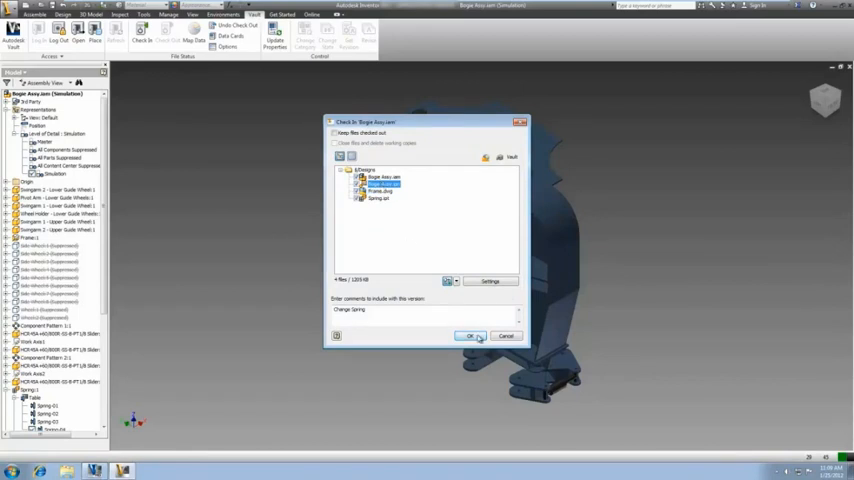
{"action": "left_click", "coordinate": [470, 336]}
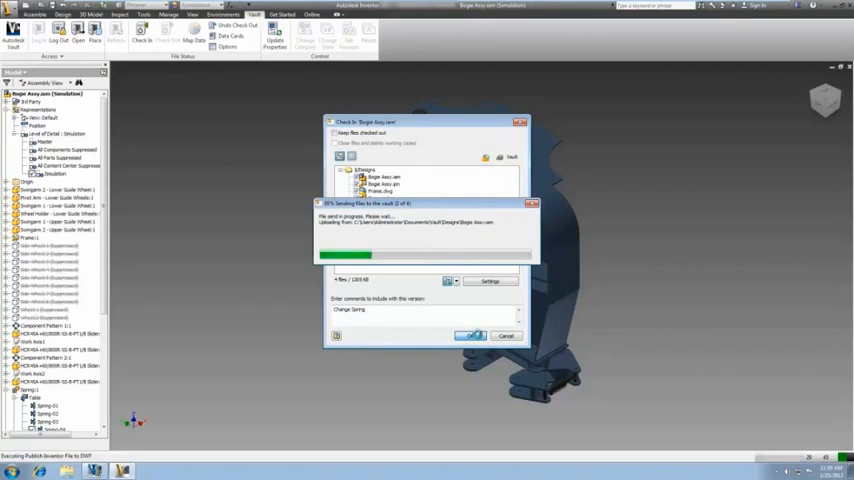
{"action": "left_click", "coordinate": [470, 336]}
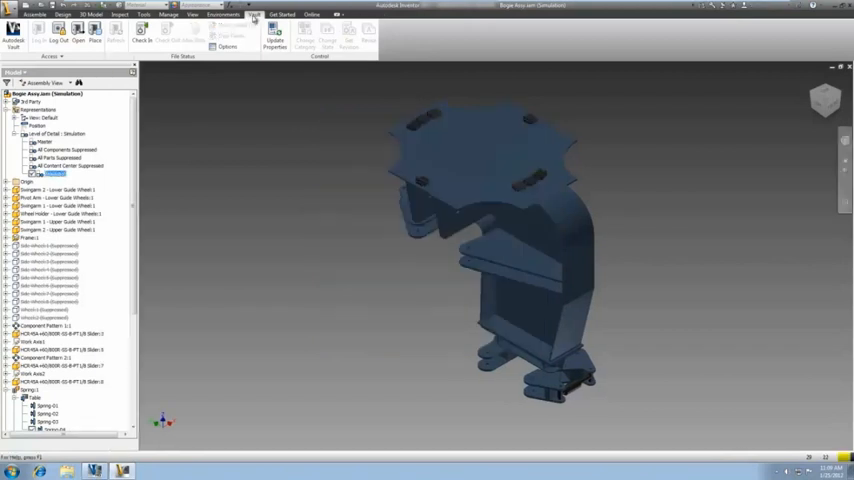